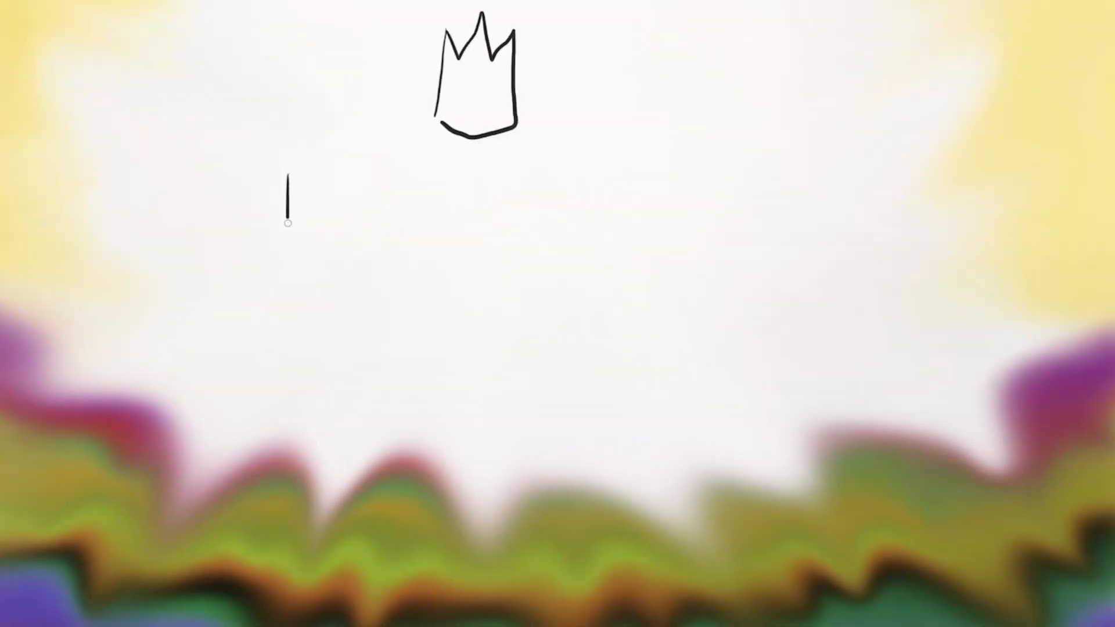
Step: Sketch a short vertical stroke to the left of and below the crown
{"action": "left_click_drag", "start_coordinate": [288, 191], "coordinate": [332, 301]}
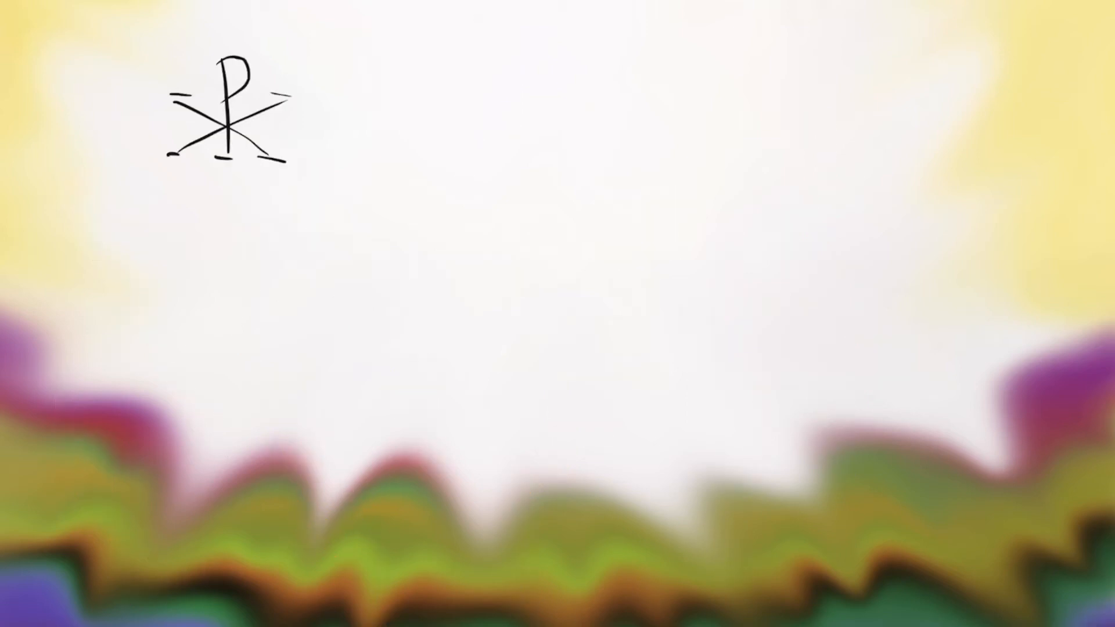
Step: Draw a long downward arrow from the Chi-Rho symbol toward the bottom band
{"action": "left_click_drag", "start_coordinate": [316, 165], "coordinate": [372, 483]}
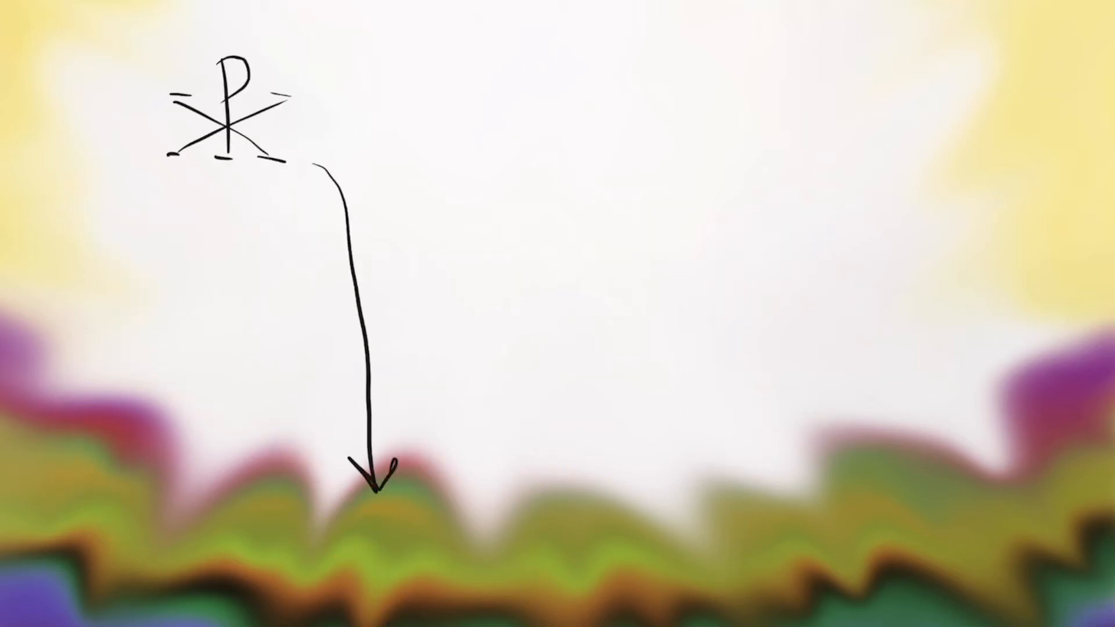